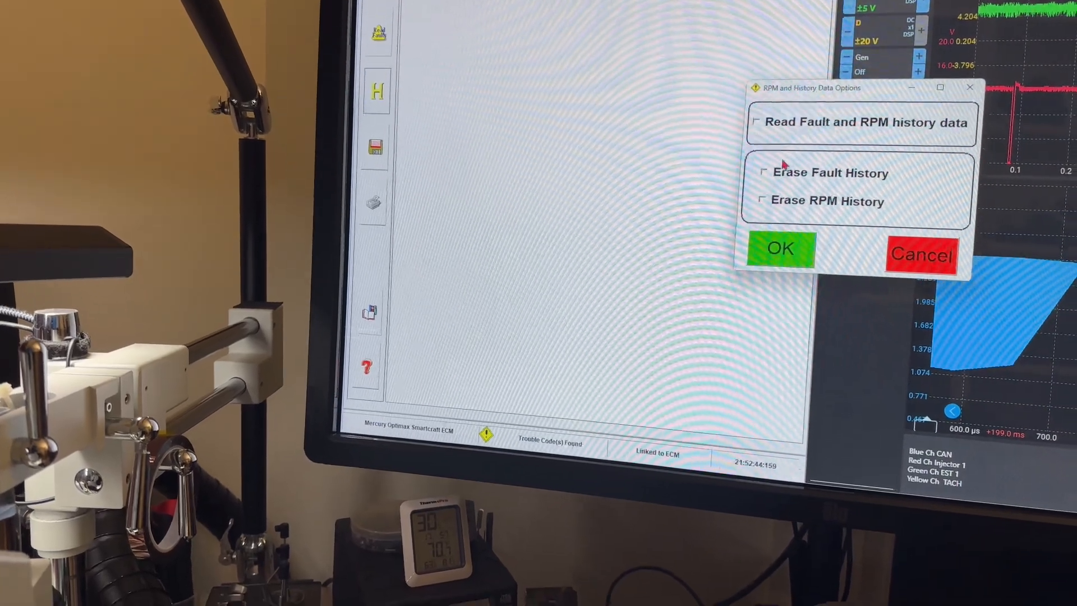
# - Select 'Read Fault and RPM history data' and confirm to begin reading ECM history
pyautogui.click(756, 122)
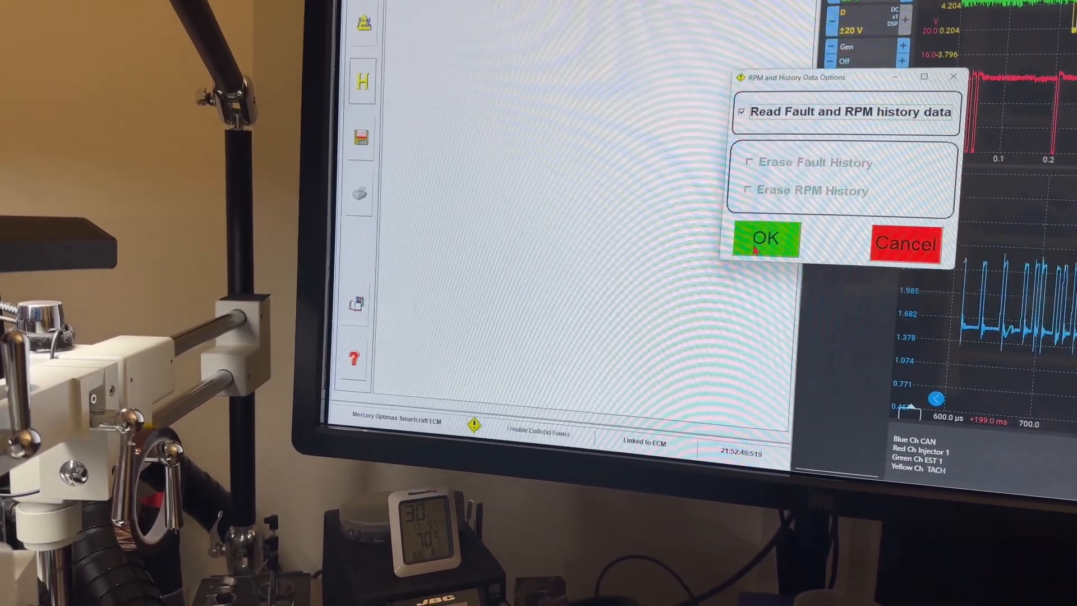
pyautogui.click(766, 238)
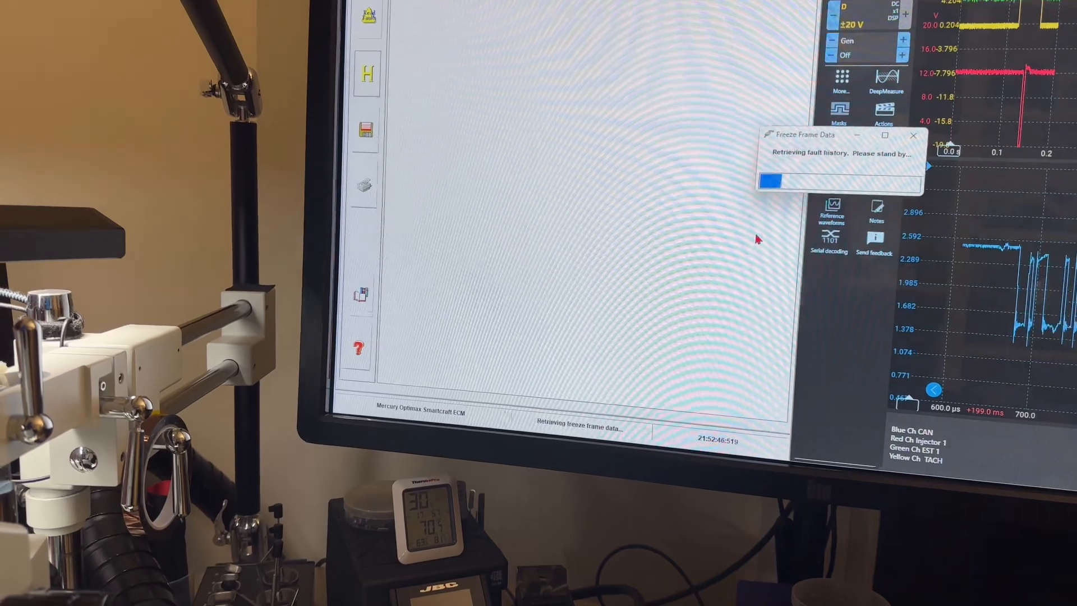